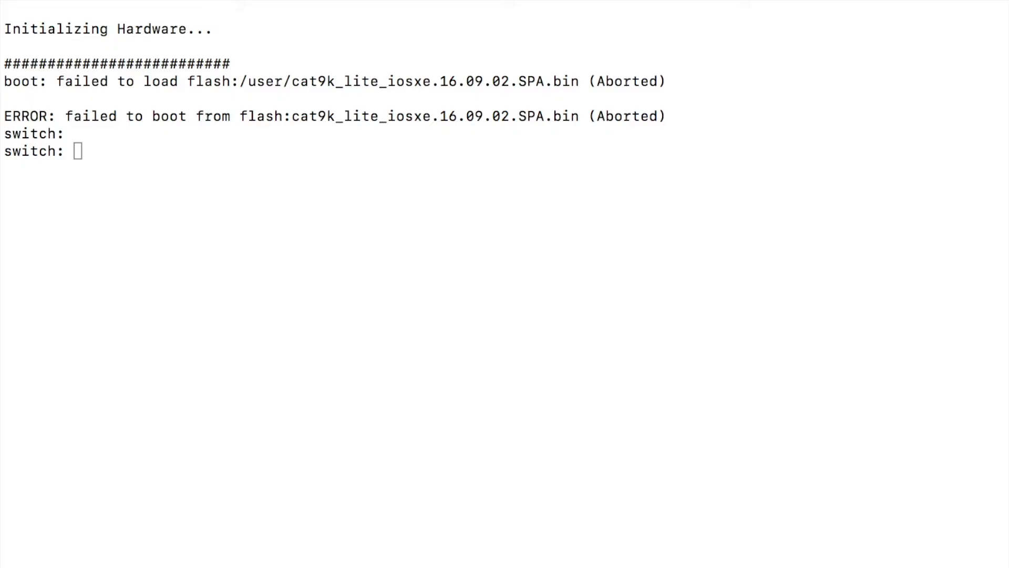
mouse_move(52, 155)
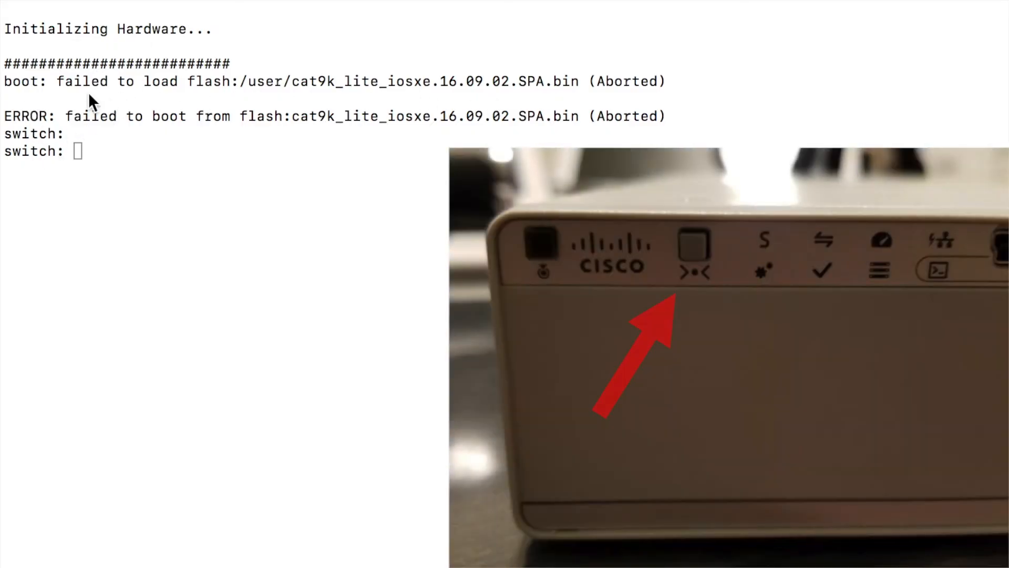
mouse_move(64, 151)
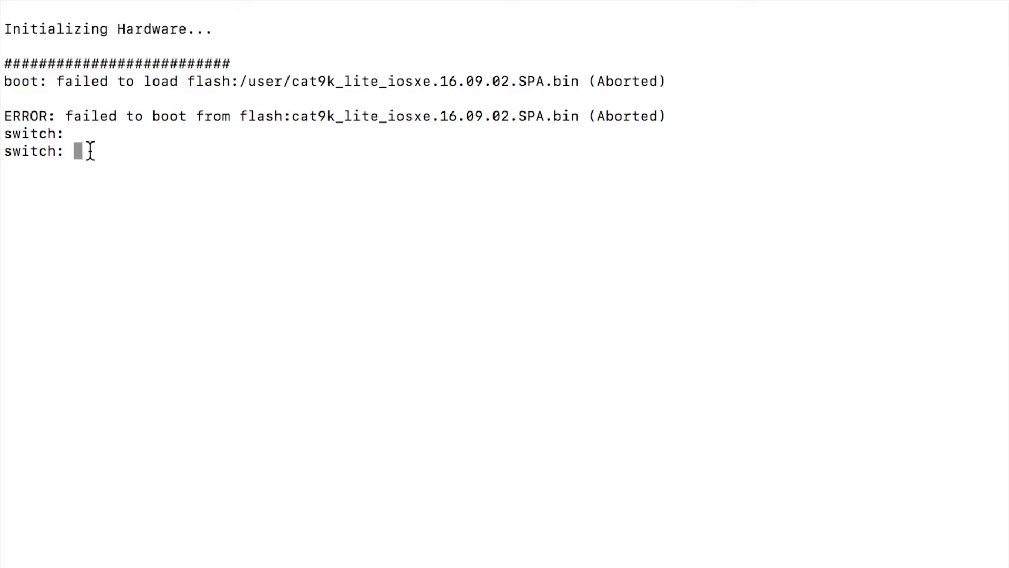
Step: Set bootloader variable SWITCH_IGNORE_STARTUP_CFG=1 and type 'boot' at the switch: prompt
text(SWITC)
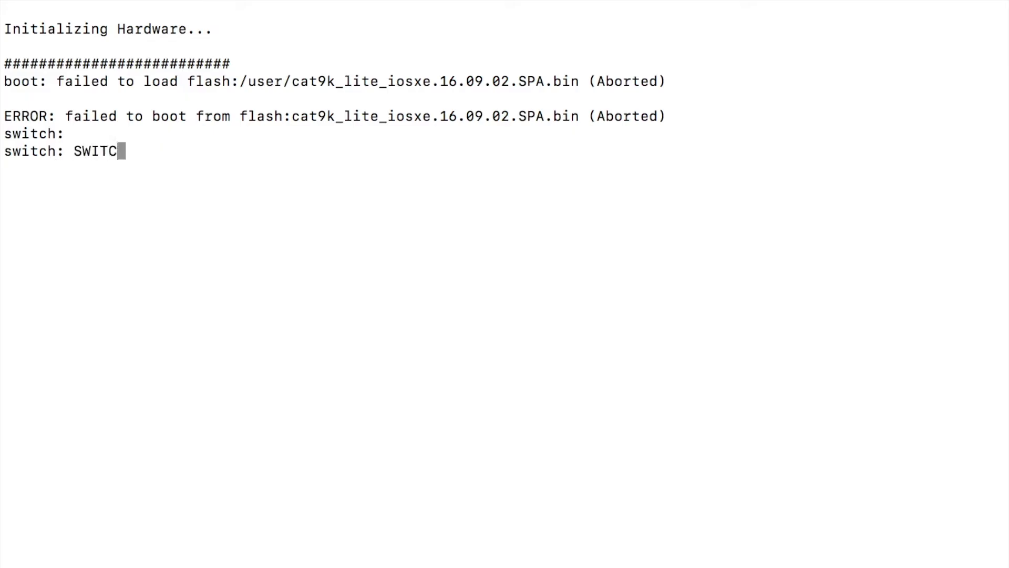
text(H_)
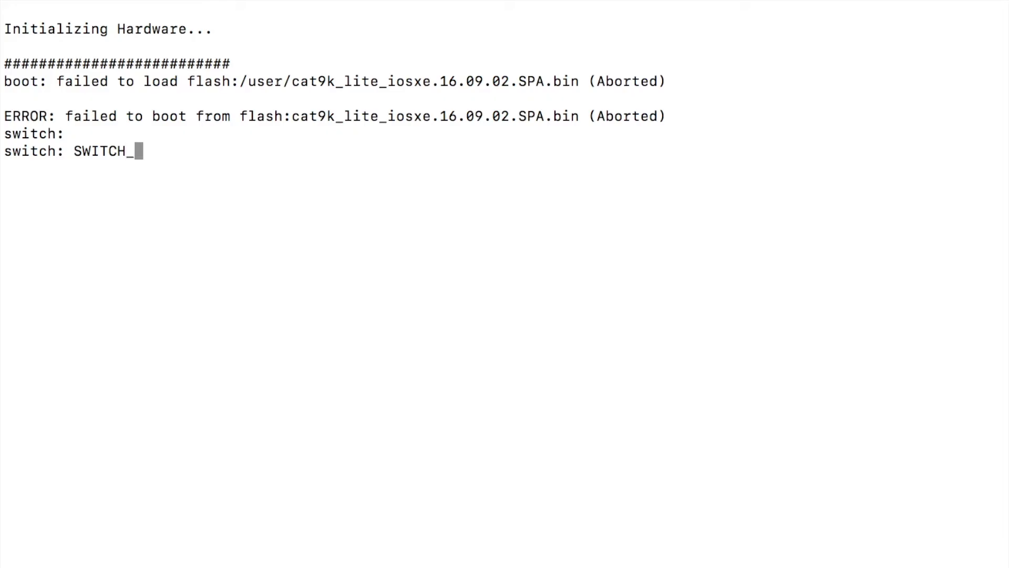
text(IGNORE_)
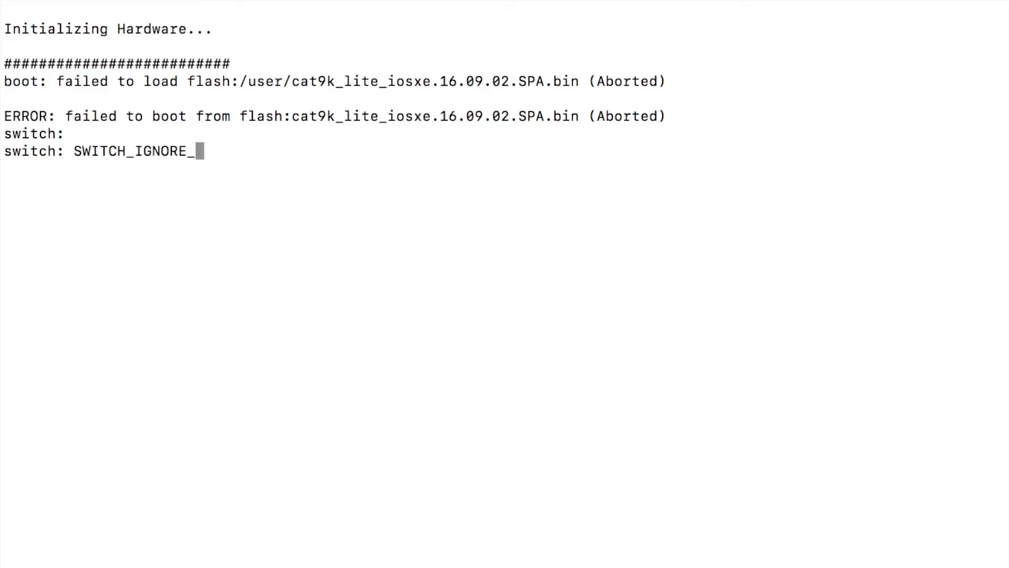
text(STARTUP)
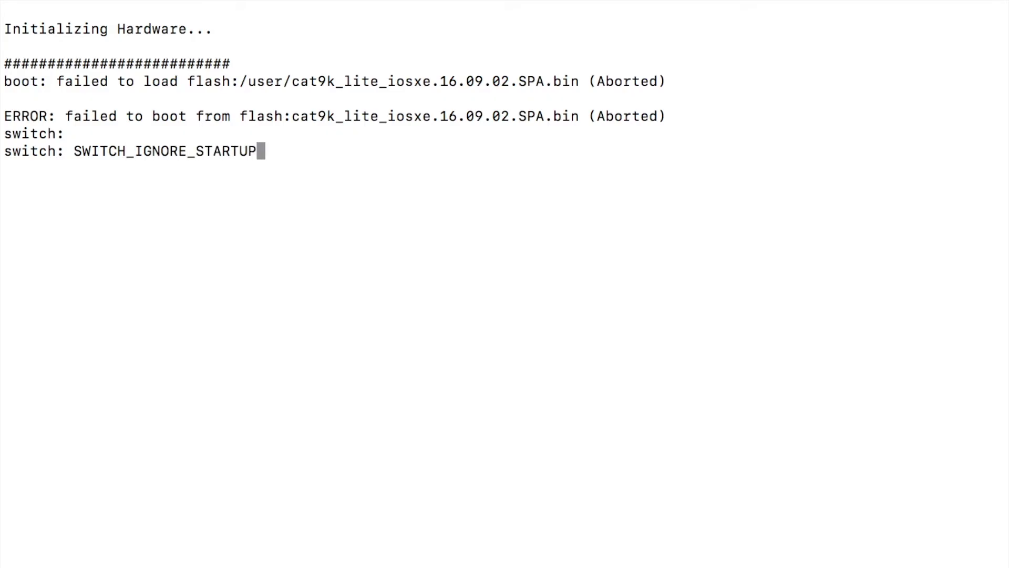
text(_CFG)
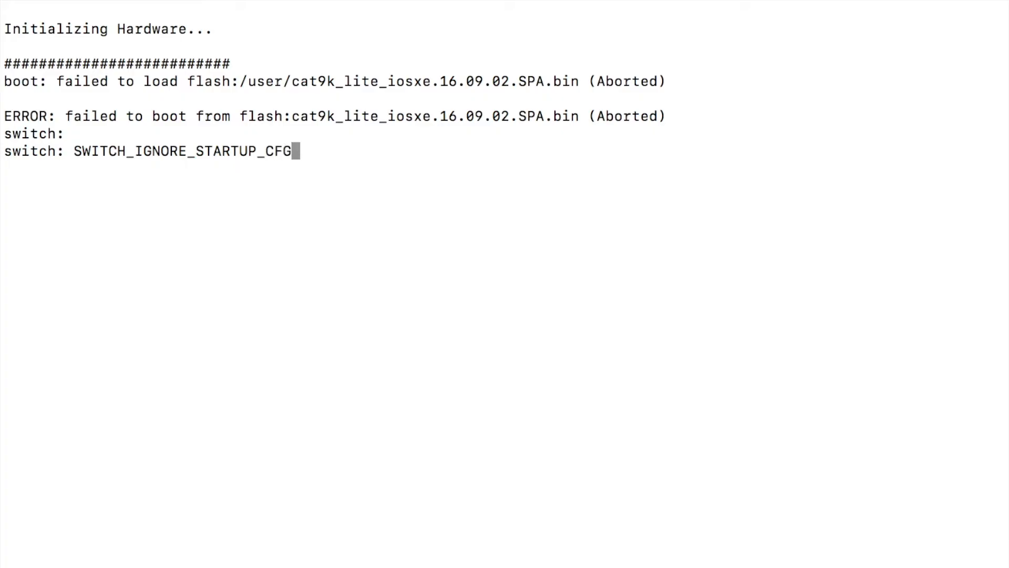
text(=1)
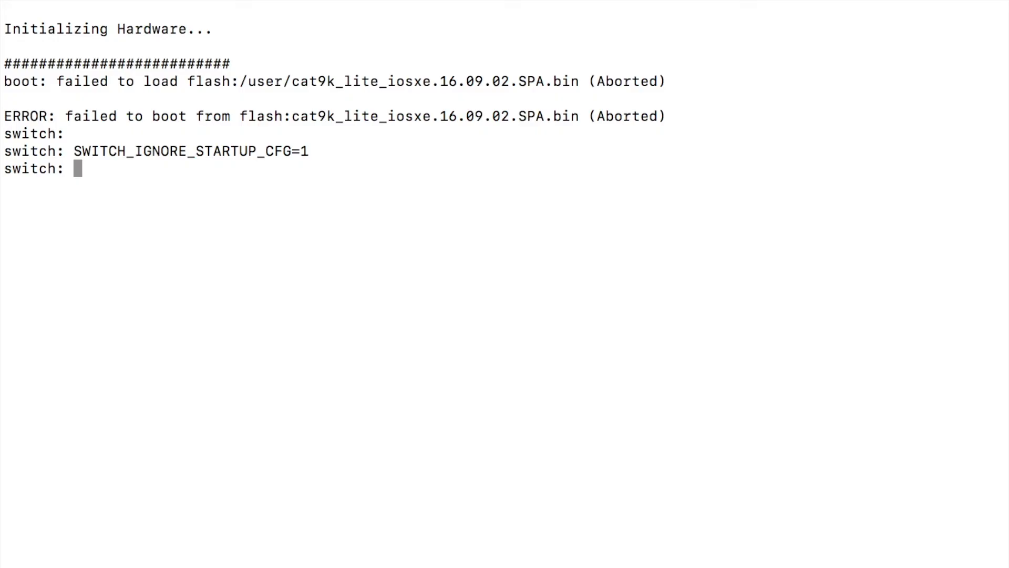
text(boot)
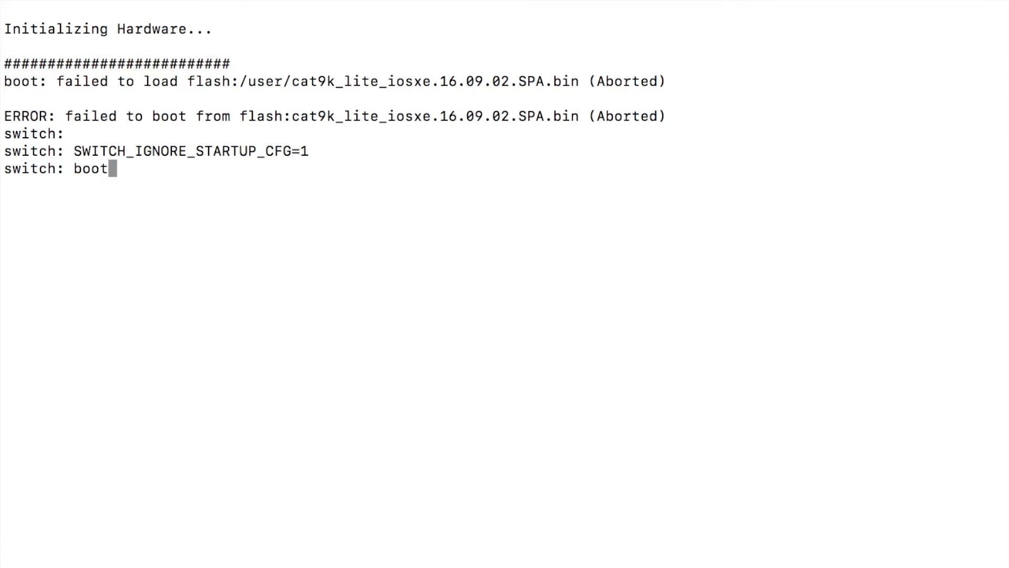
Step: Run boot and follow the IOS XE load output down to the Switch> prompt
key(Return)
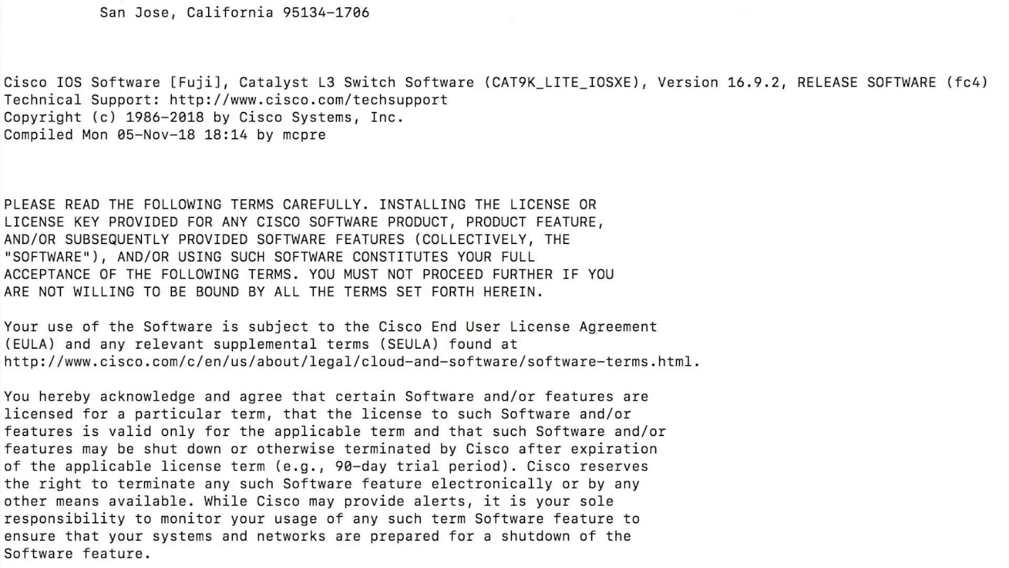
scroll(down, 3)
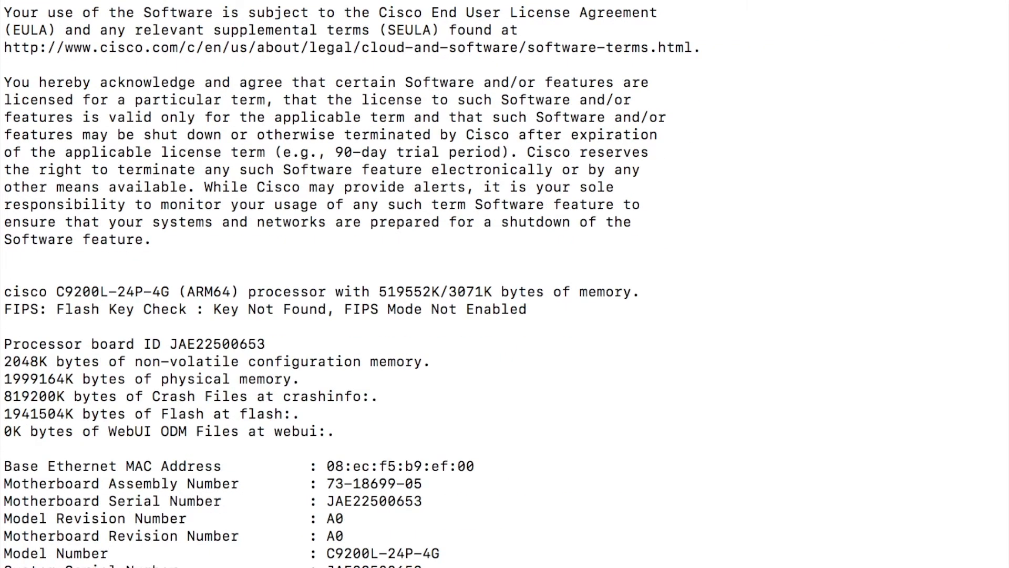
scroll(down, 3)
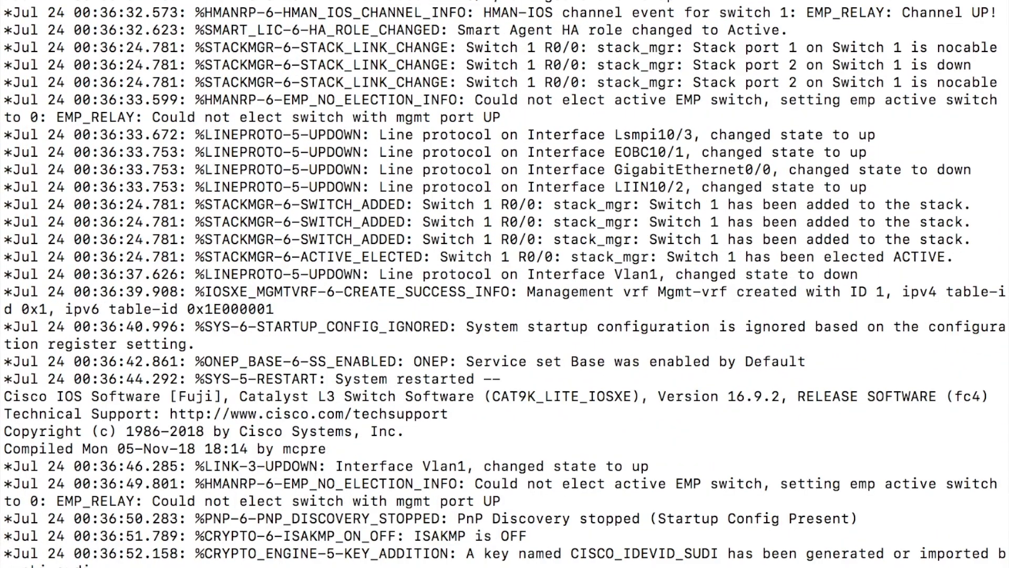
scroll(down, 3)
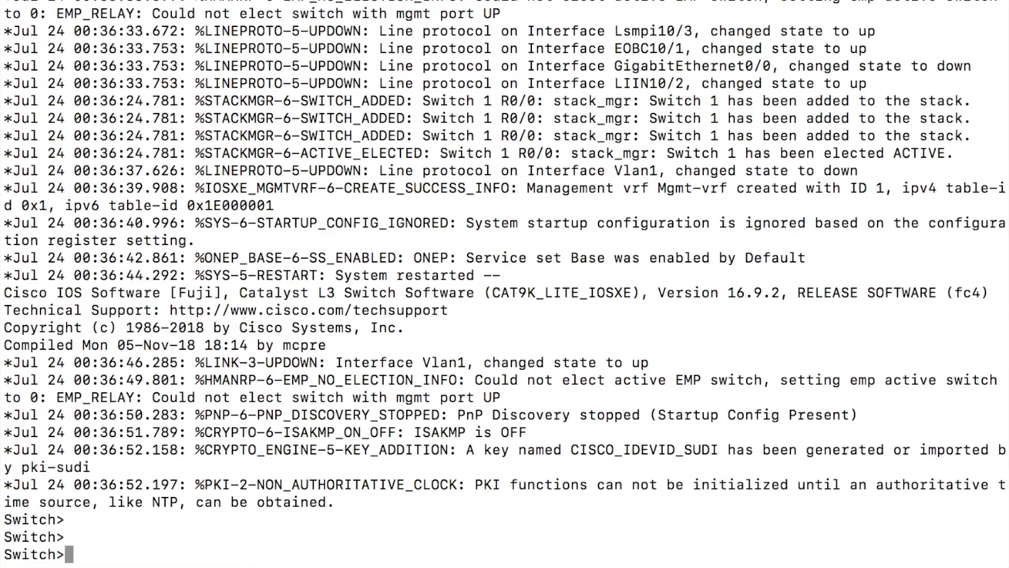
Step: Enter privileged mode and search the running config for username lines
text(en)
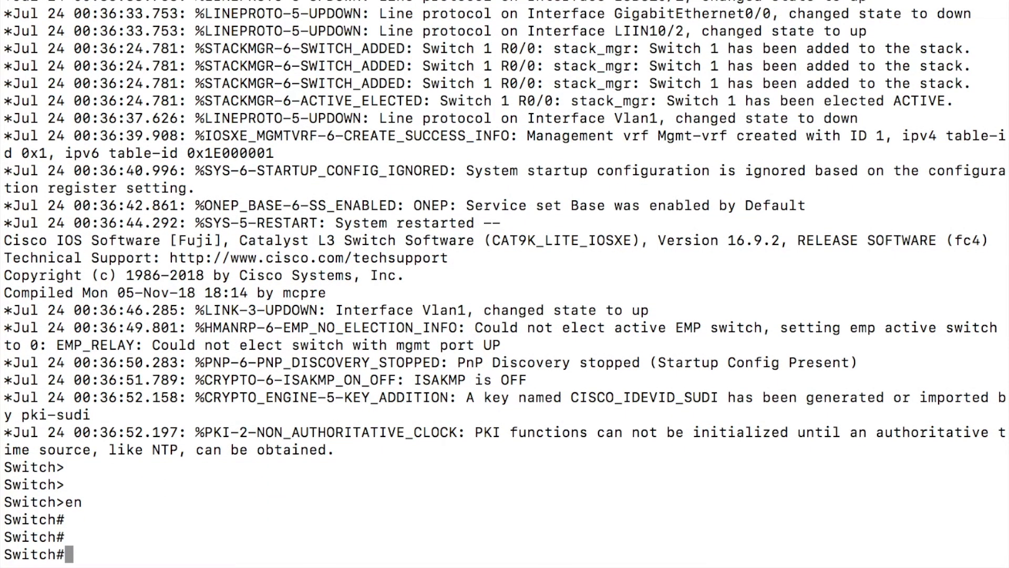
text(sh run |)
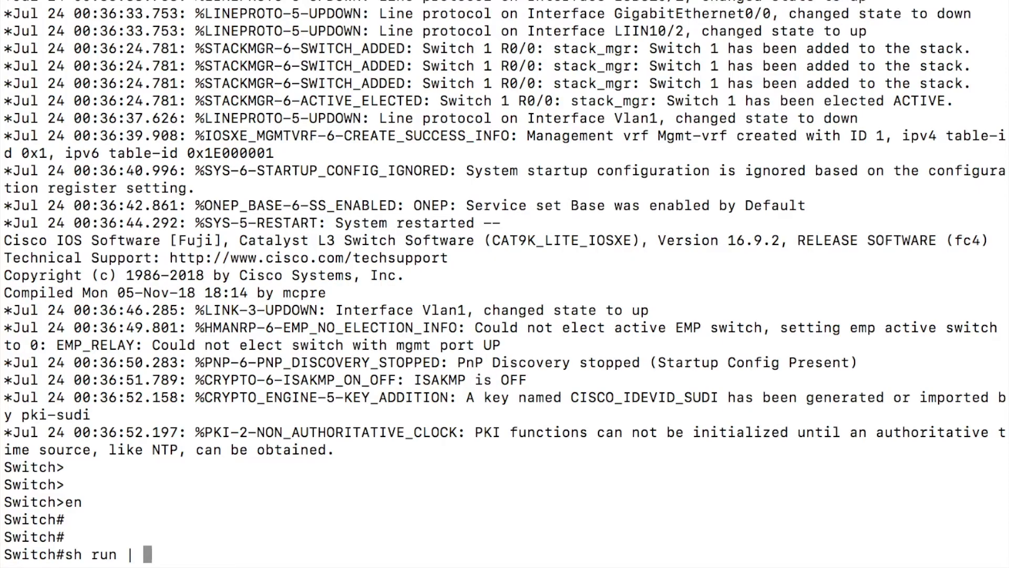
text(inc)
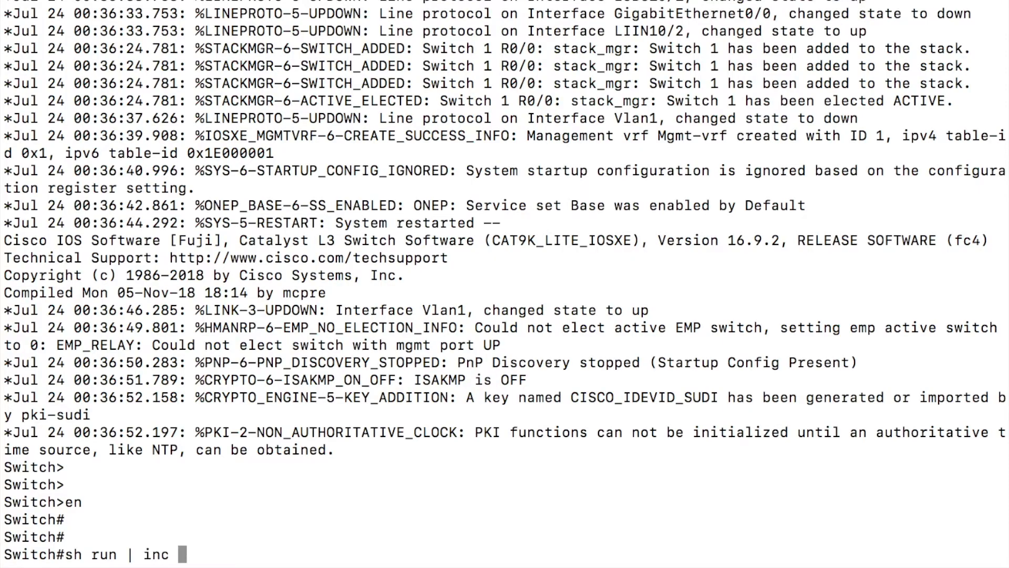
text(username)
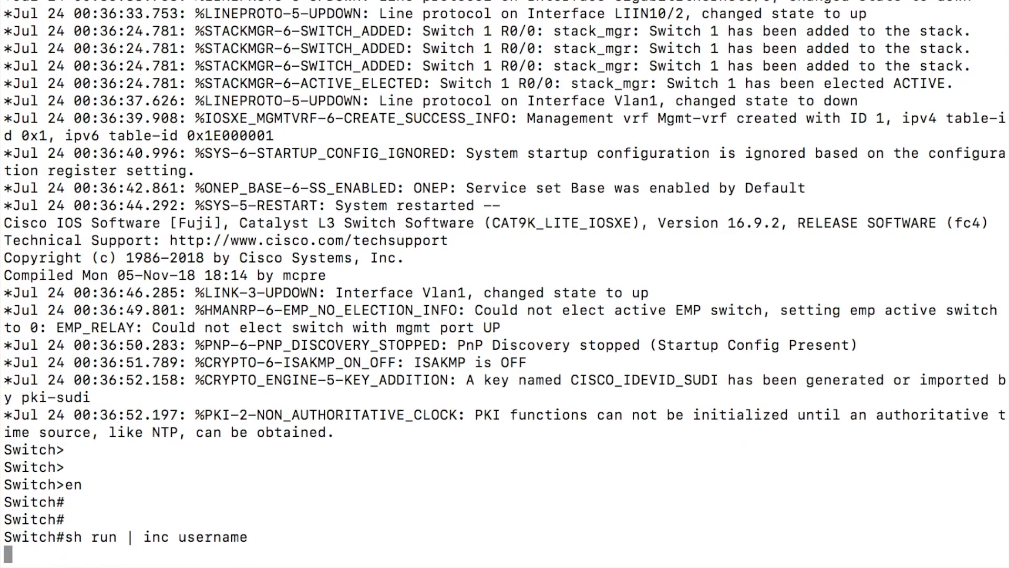
key(Return)
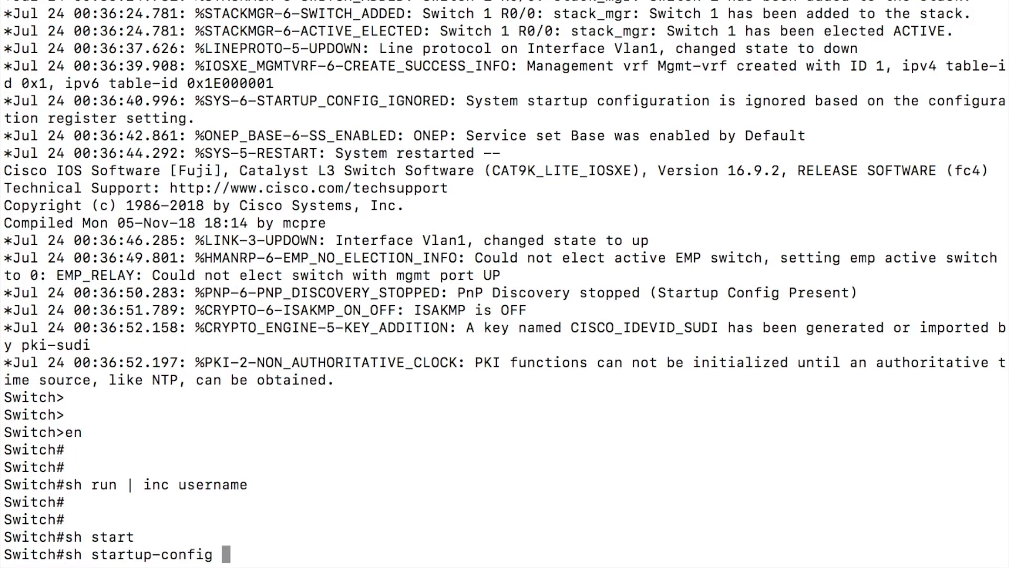
Step: List username lines from the startup config, showing the admin account
text(| inc)
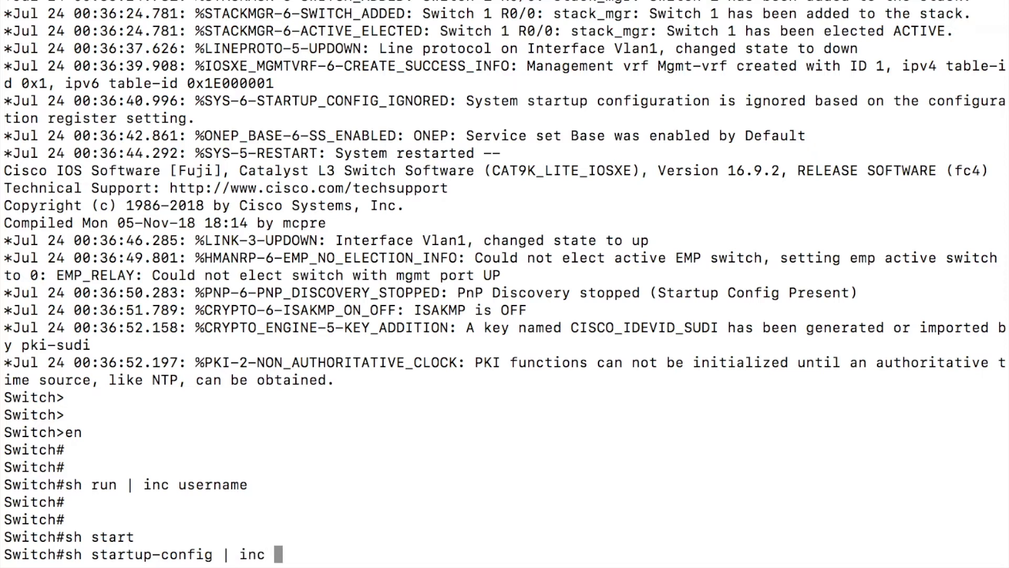
key(Return)
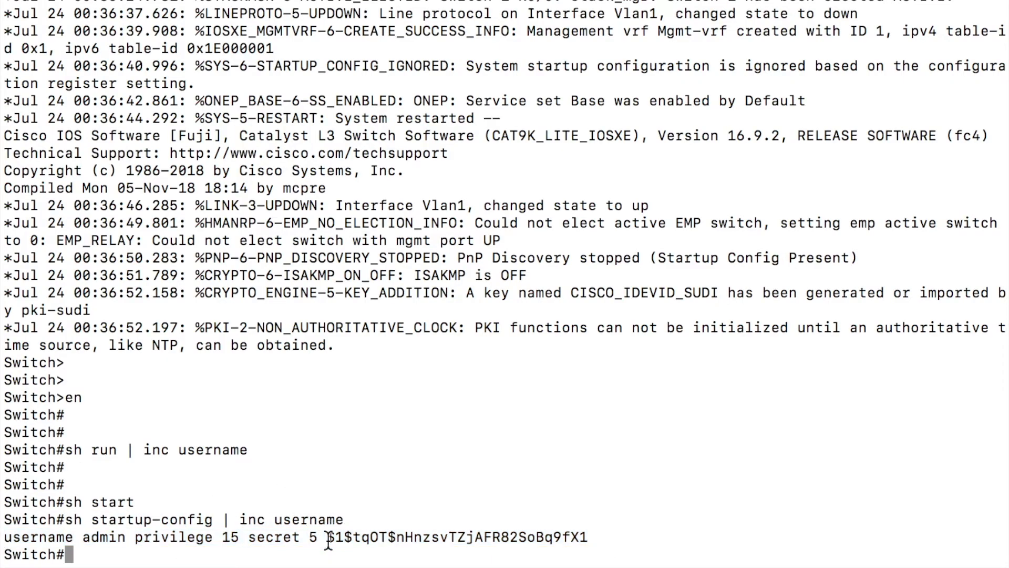
mouse_move(579, 492)
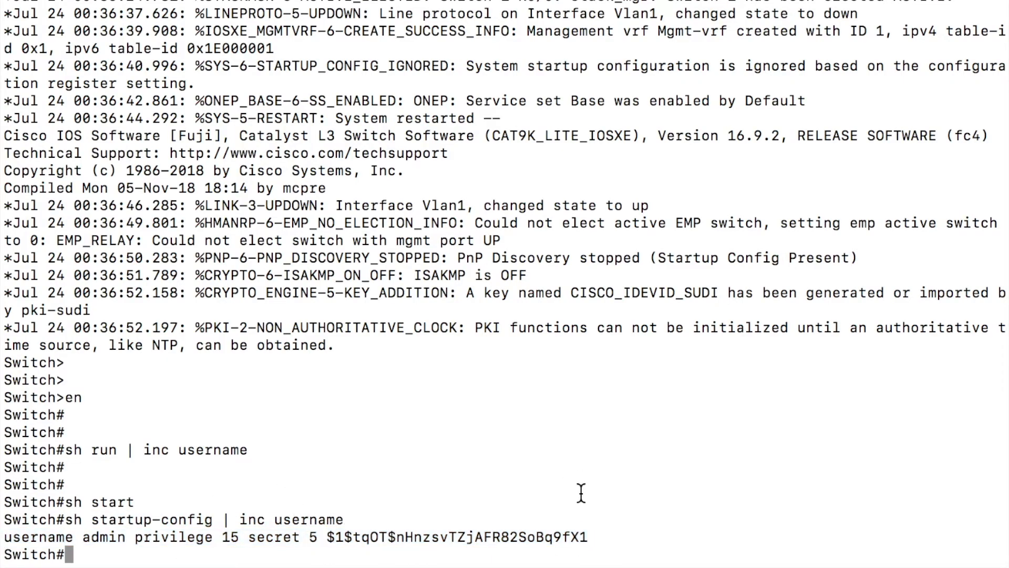
text(cop)
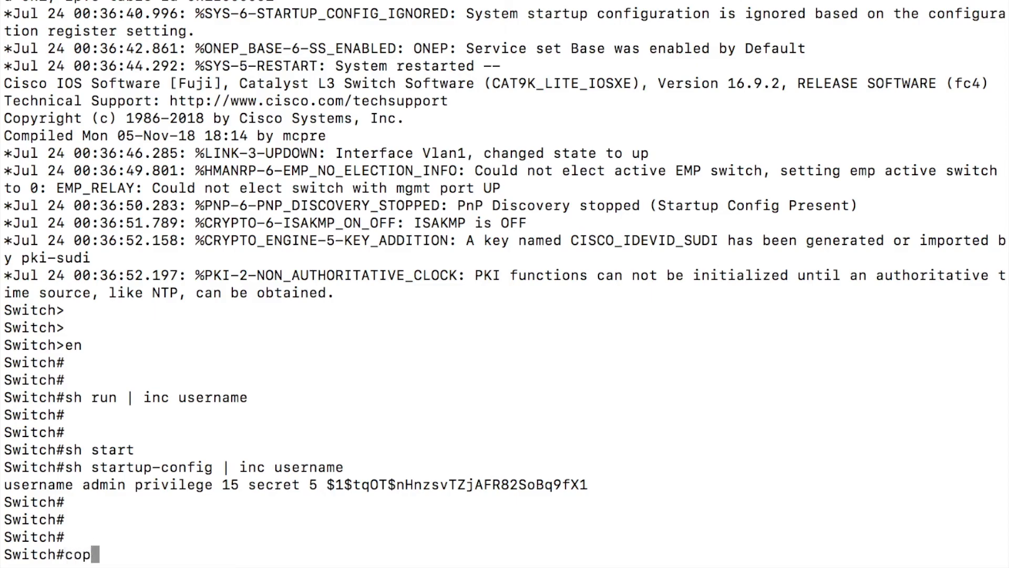
Step: Copy startup-config to running-config, then enter global configuration mode
text(y)
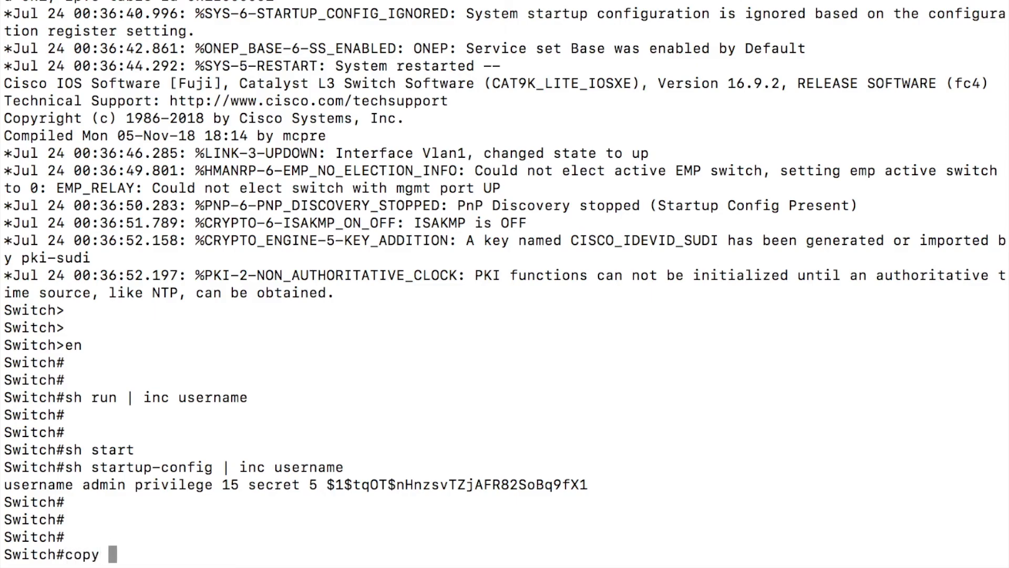
text(startup-config running-config)
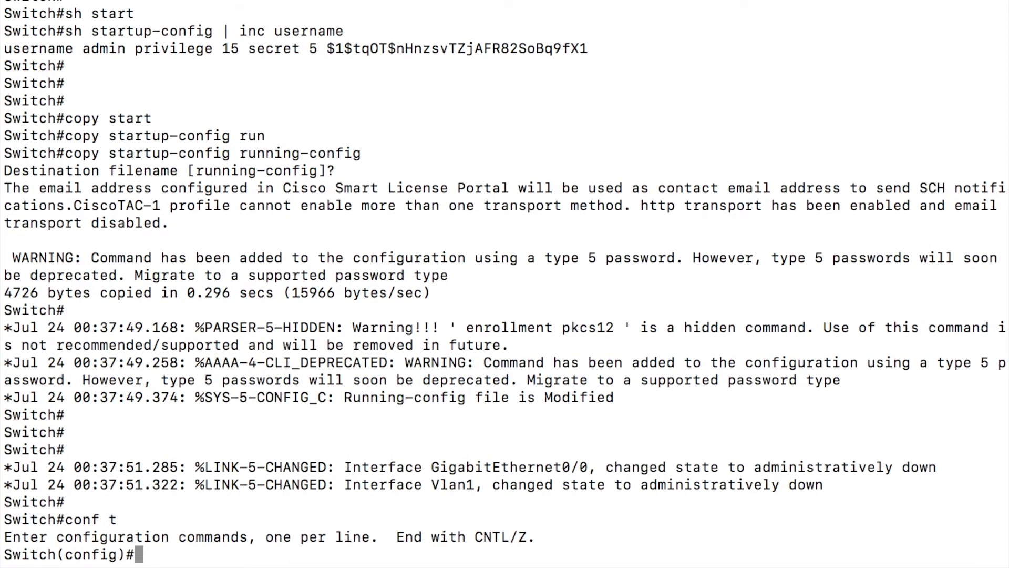
text(username)
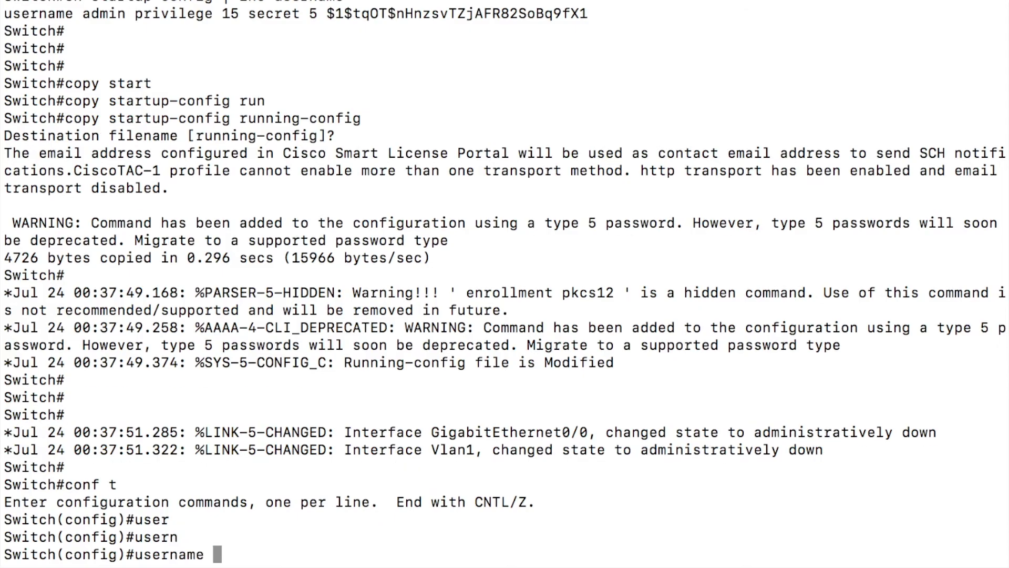
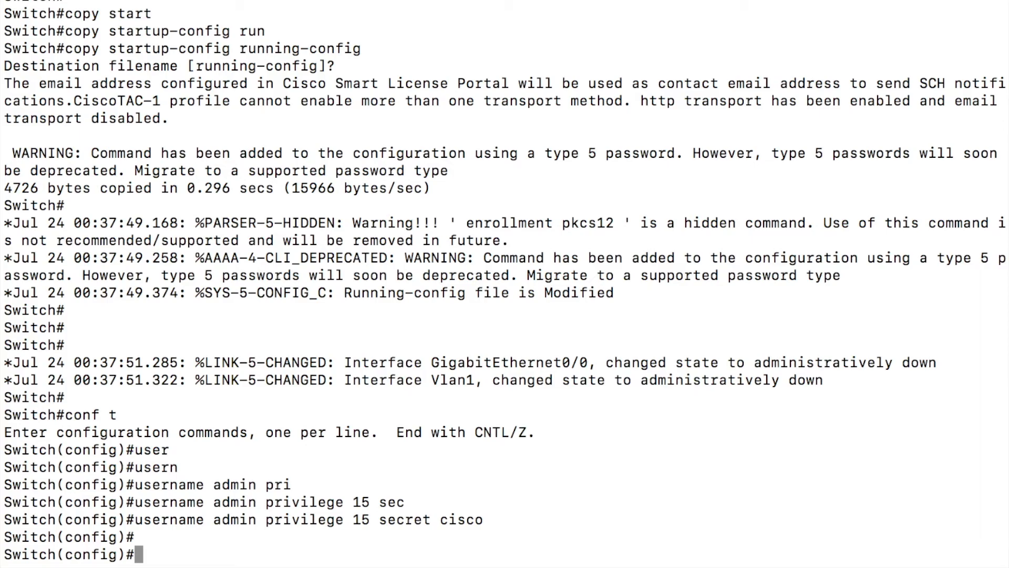
text(no system)
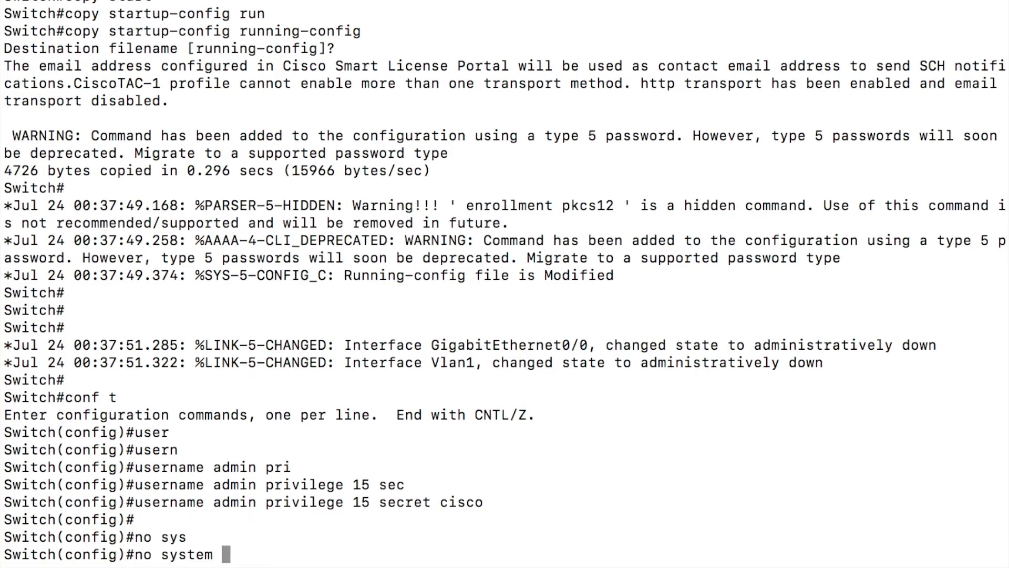
Step: Apply 'no system ignore startupconfig switch all', using '?' to find the syntax
text(?)
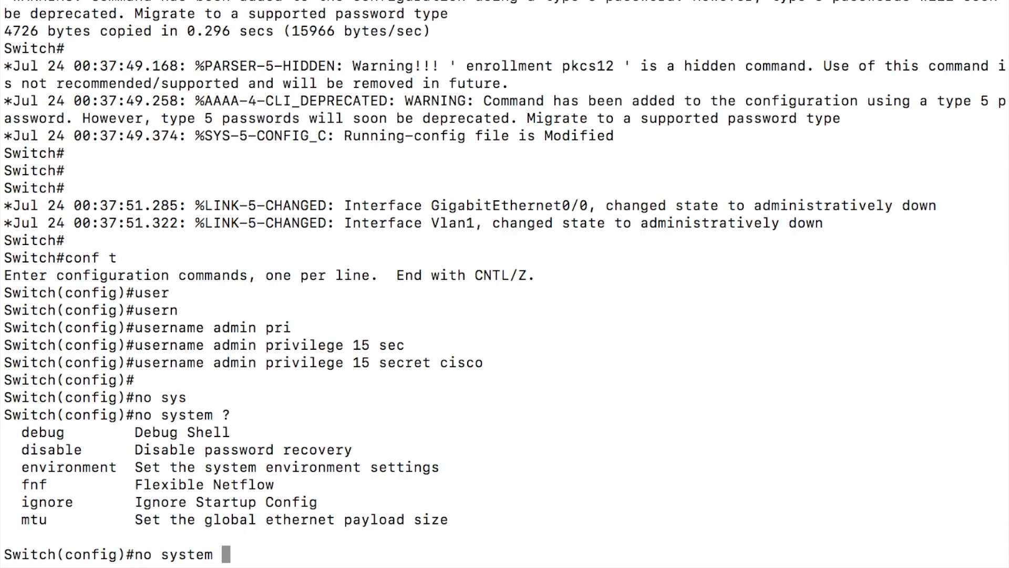
text(ing)
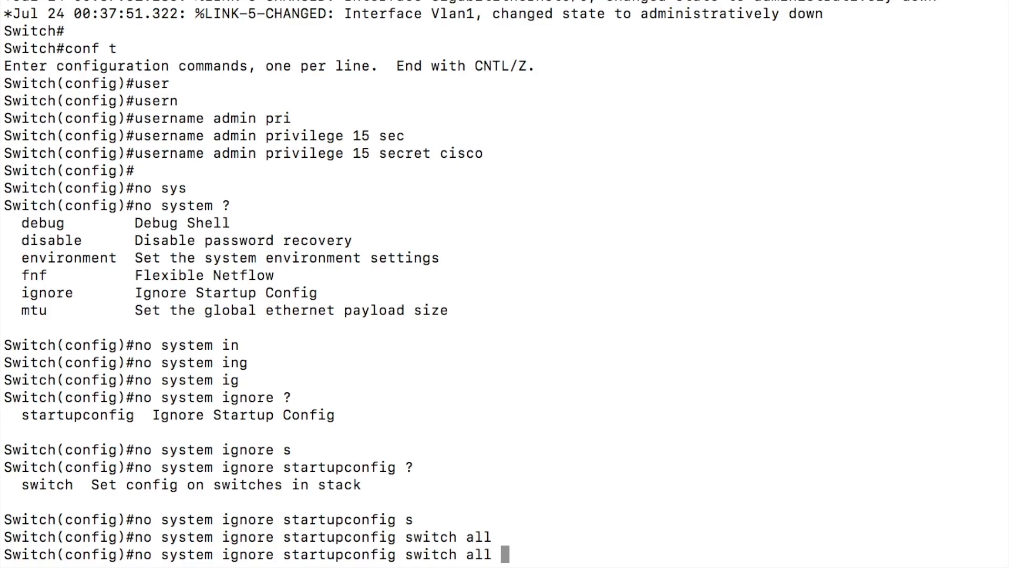
key(Return)
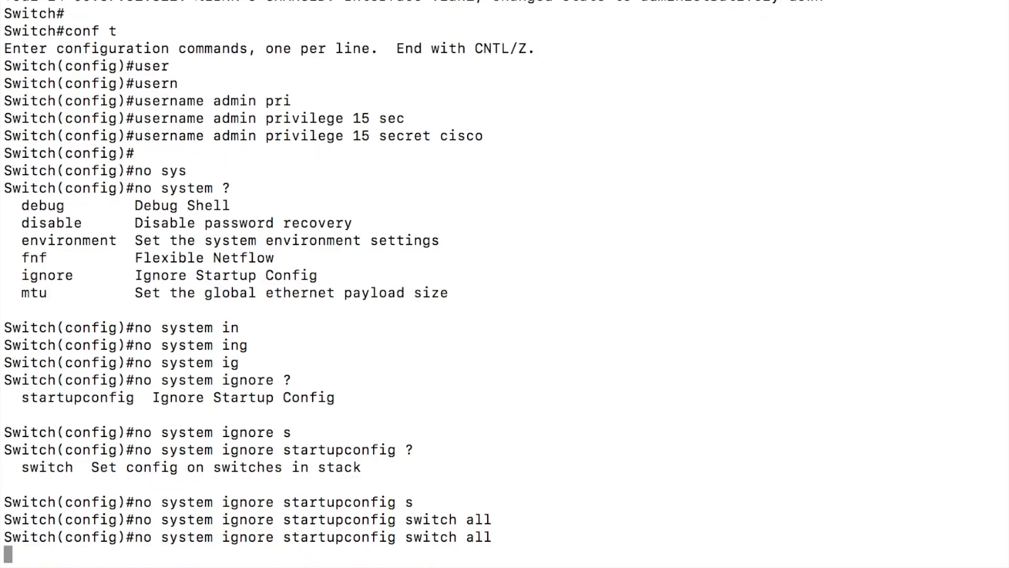
key(Return)
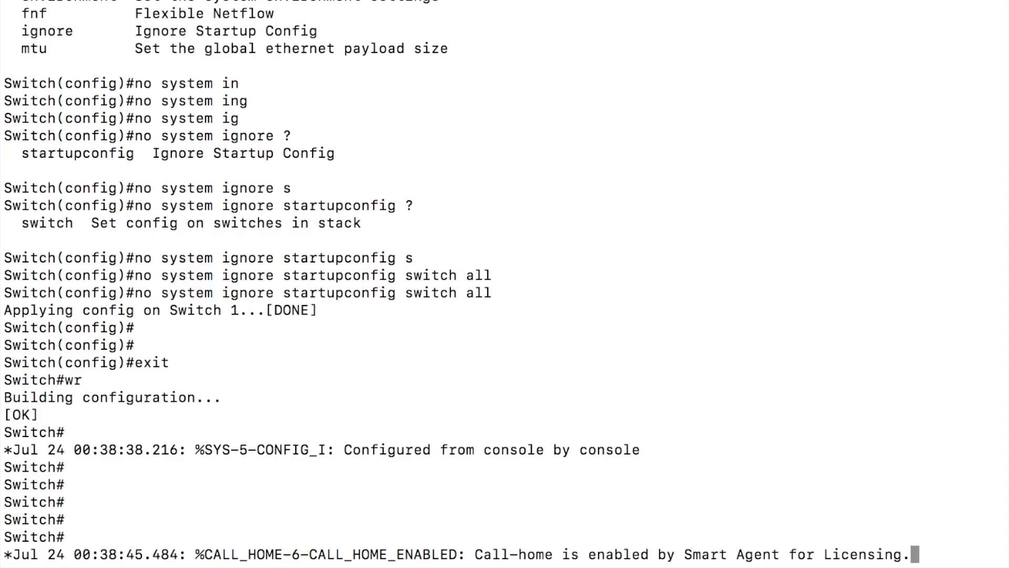
Step: Scroll through the console output after exiting and saving the configuration
scroll(down, 3)
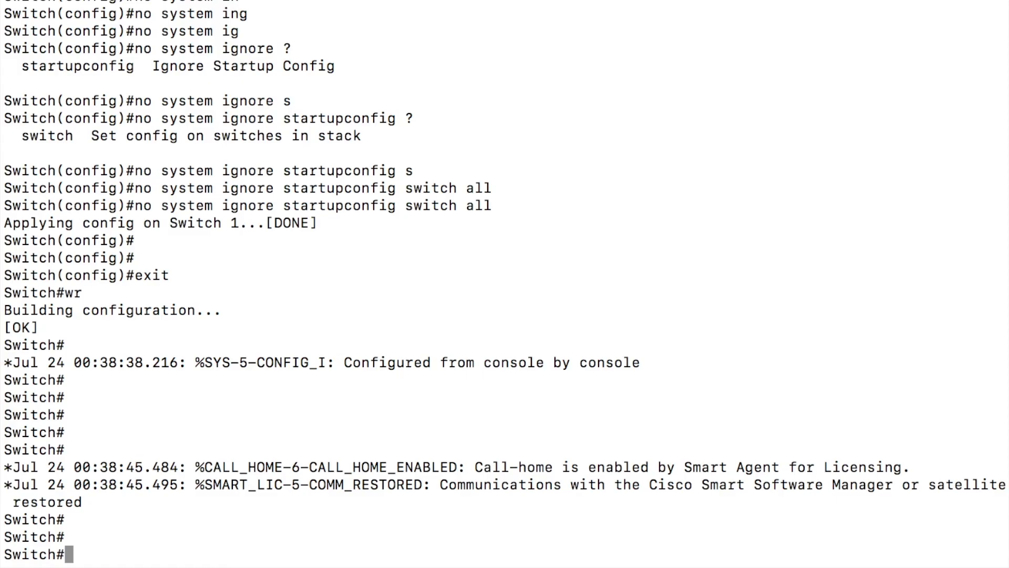
scroll(down, 3)
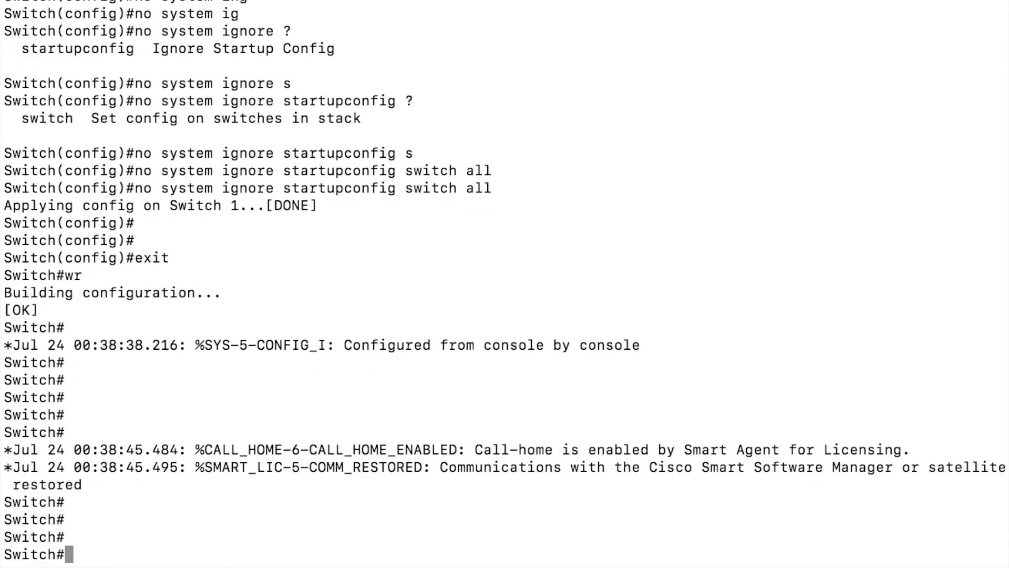